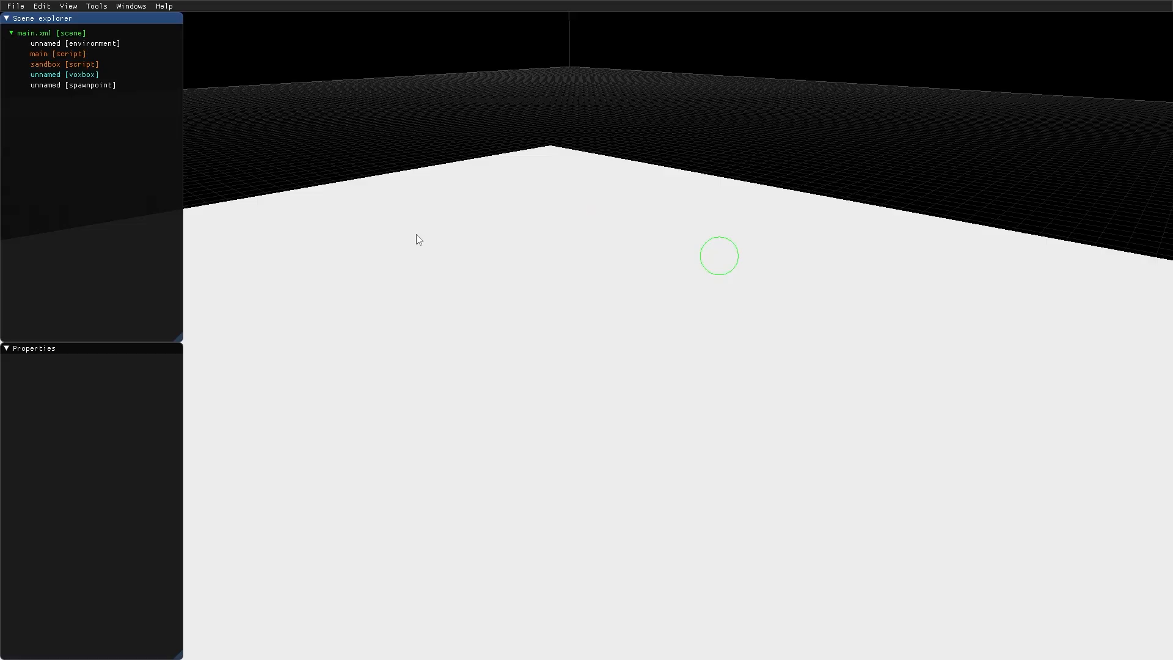
- Select the scene root main.xml and bring up its New-node menu
click(53, 33)
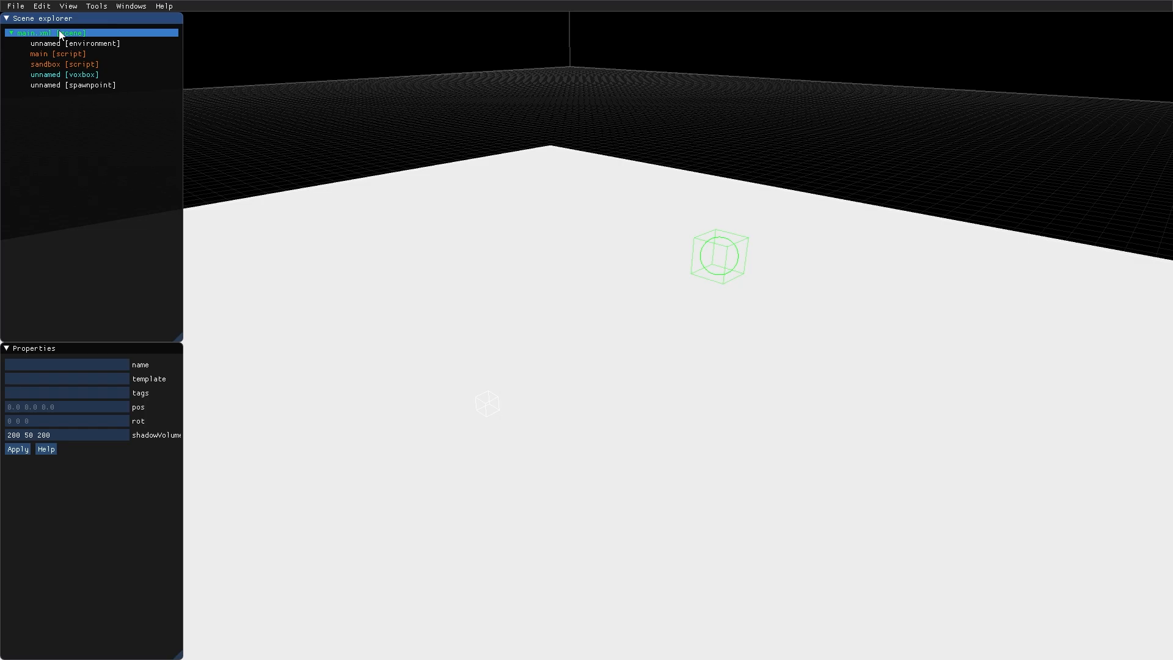
right_click(45, 33)
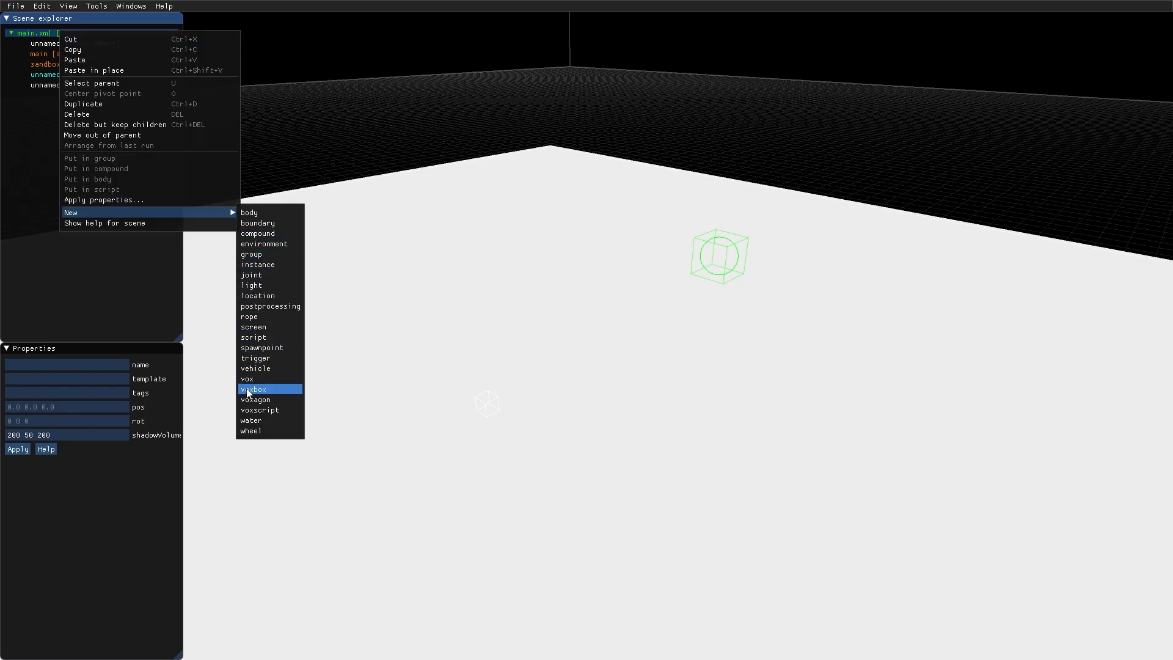
- Add a voxbox to the scene and size it 67 53 9 as a cyan wall
click(254, 389)
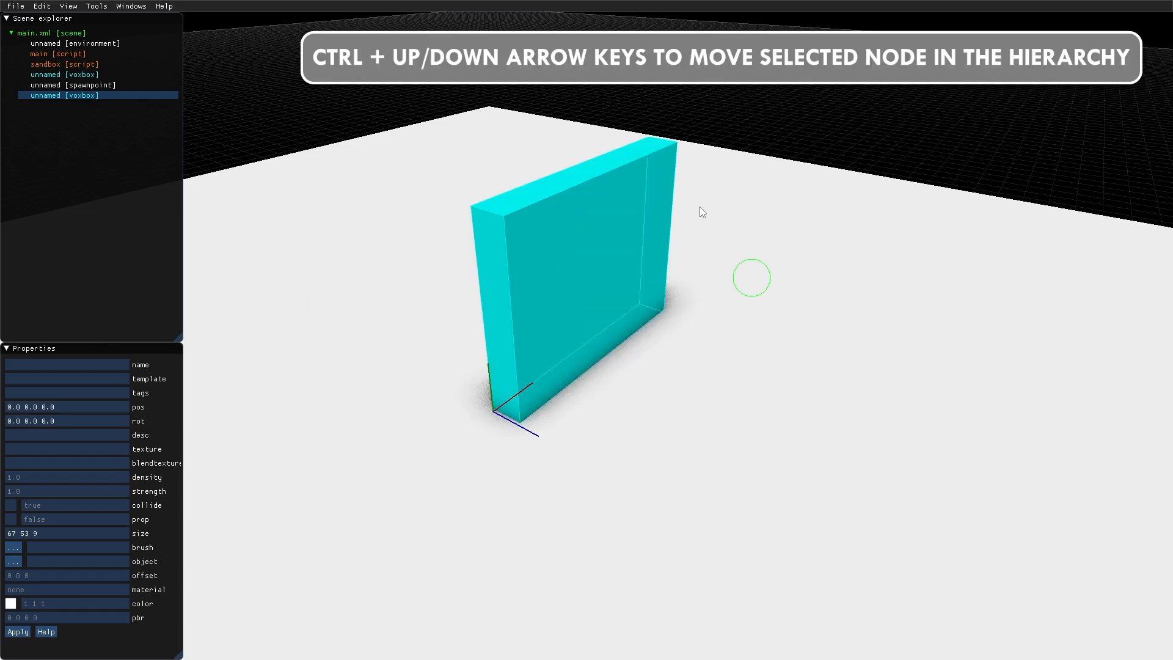
mouse_move(535, 384)
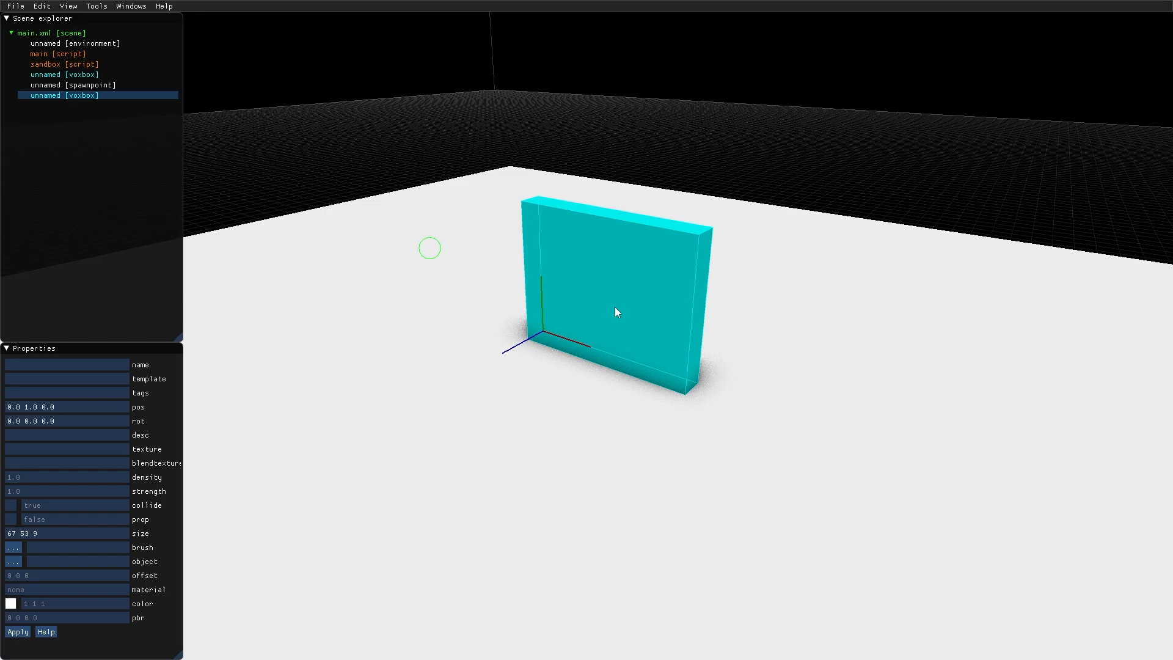
mouse_move(585, 369)
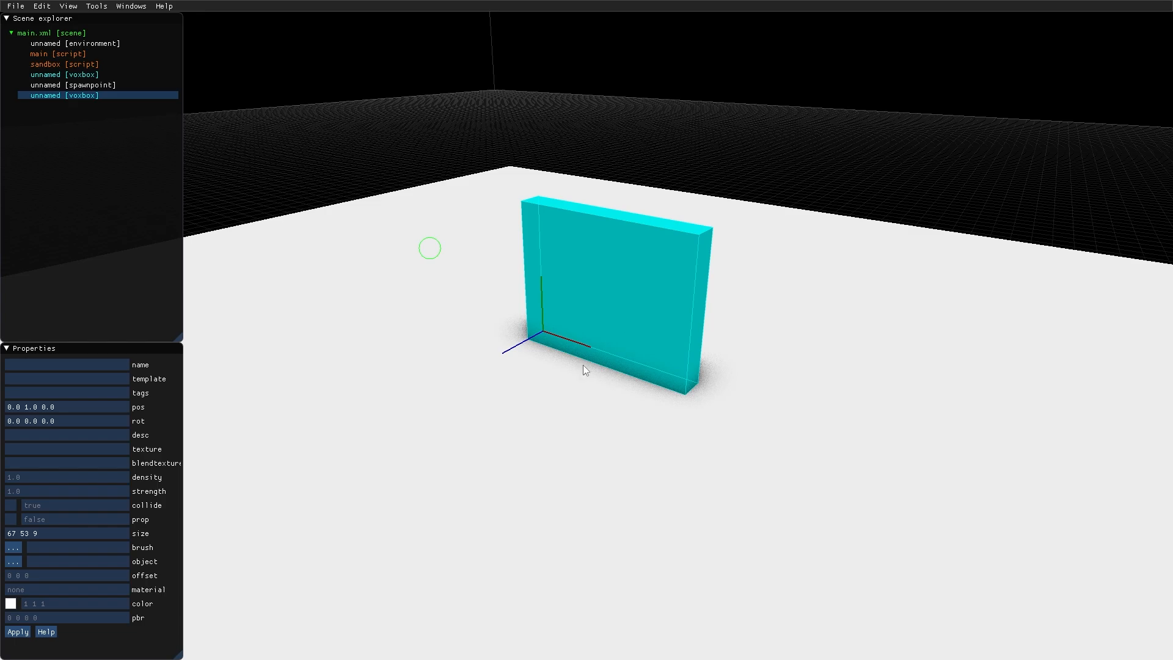
mouse_move(81, 595)
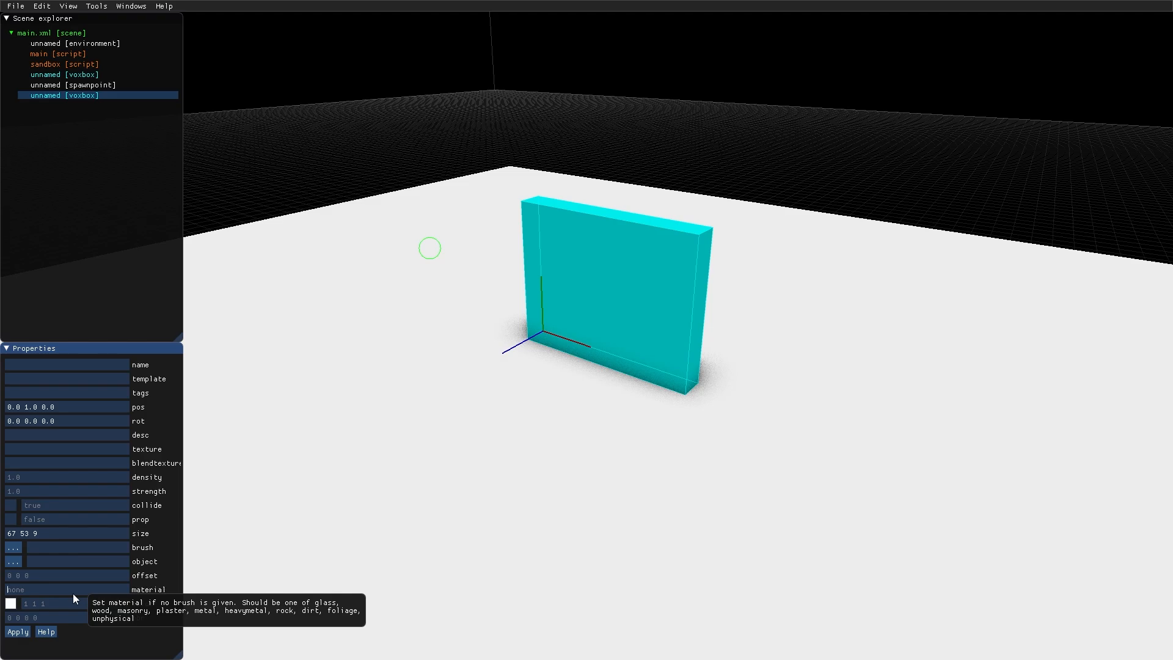
- Give the block pos 0 1 0, material wood and a brown colour, then play-test it
text(wood)
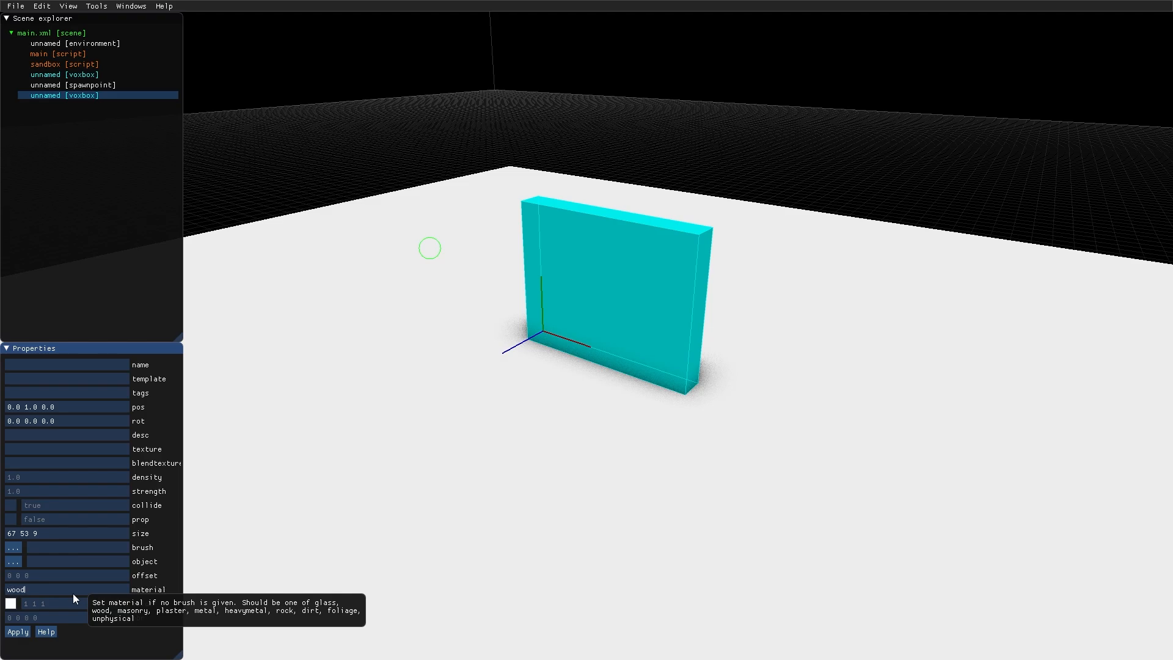
mouse_move(11, 603)
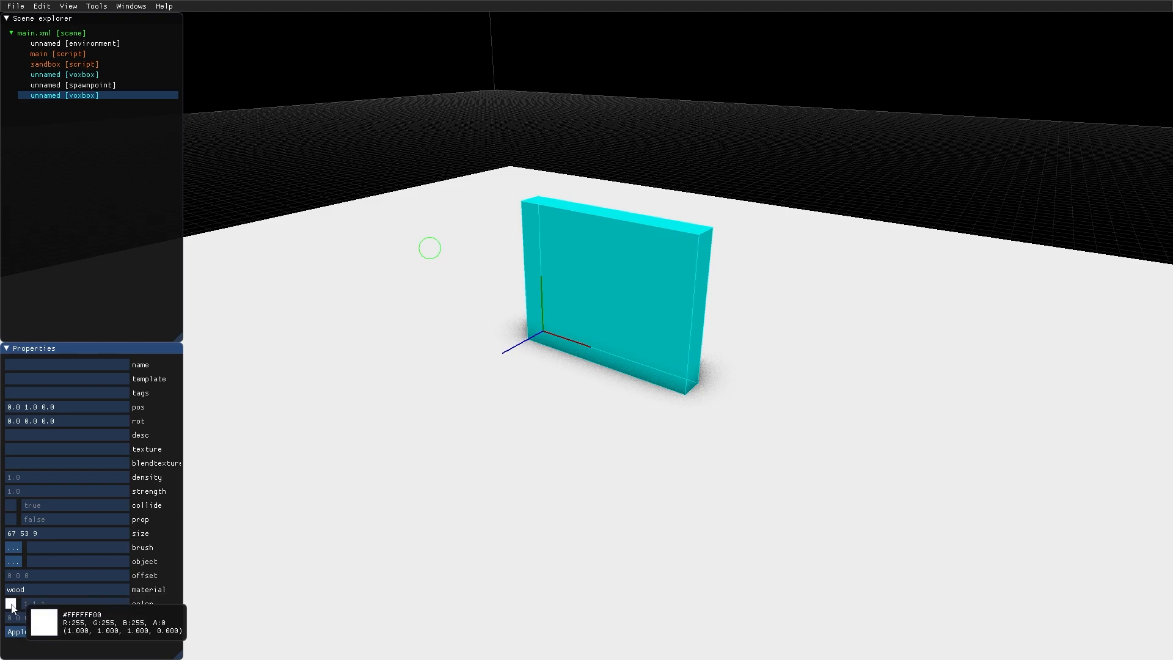
click(11, 604)
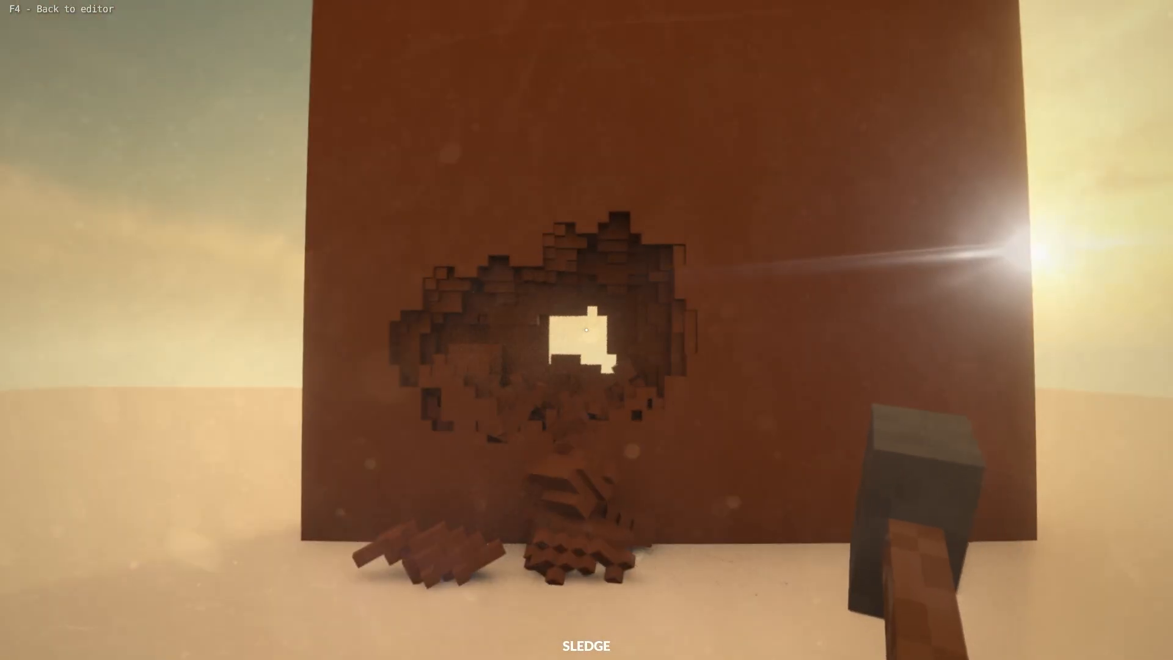
- Back in the editor, set the block's brush to brick.vox and resize it to 134 50 5
key(F4)
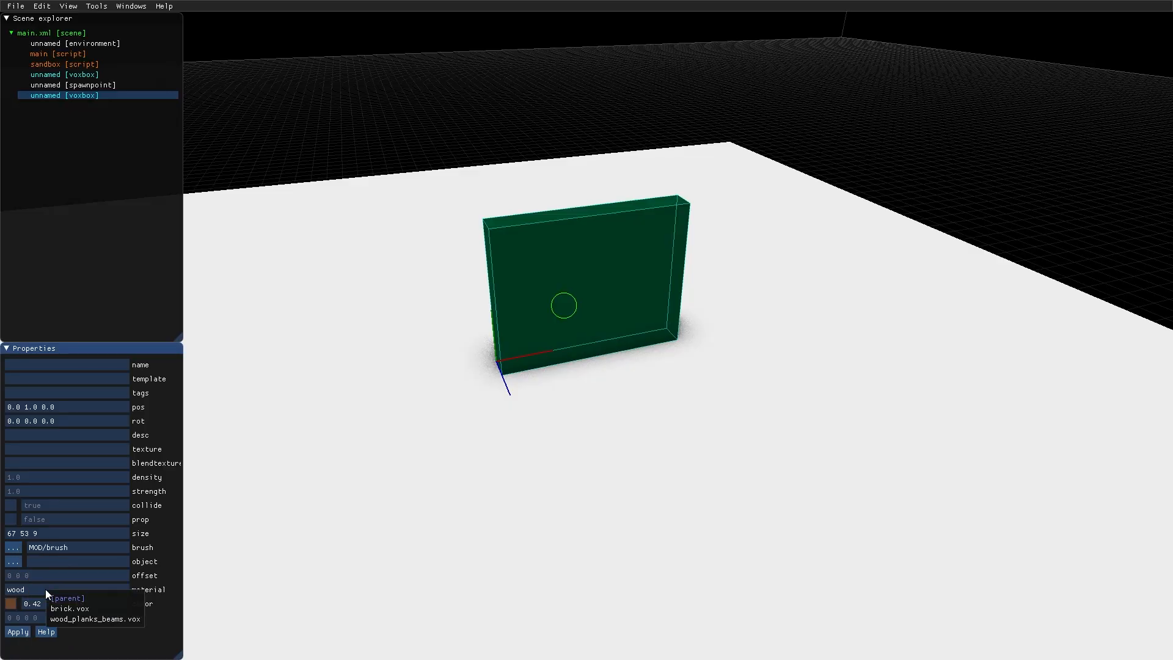
click(67, 609)
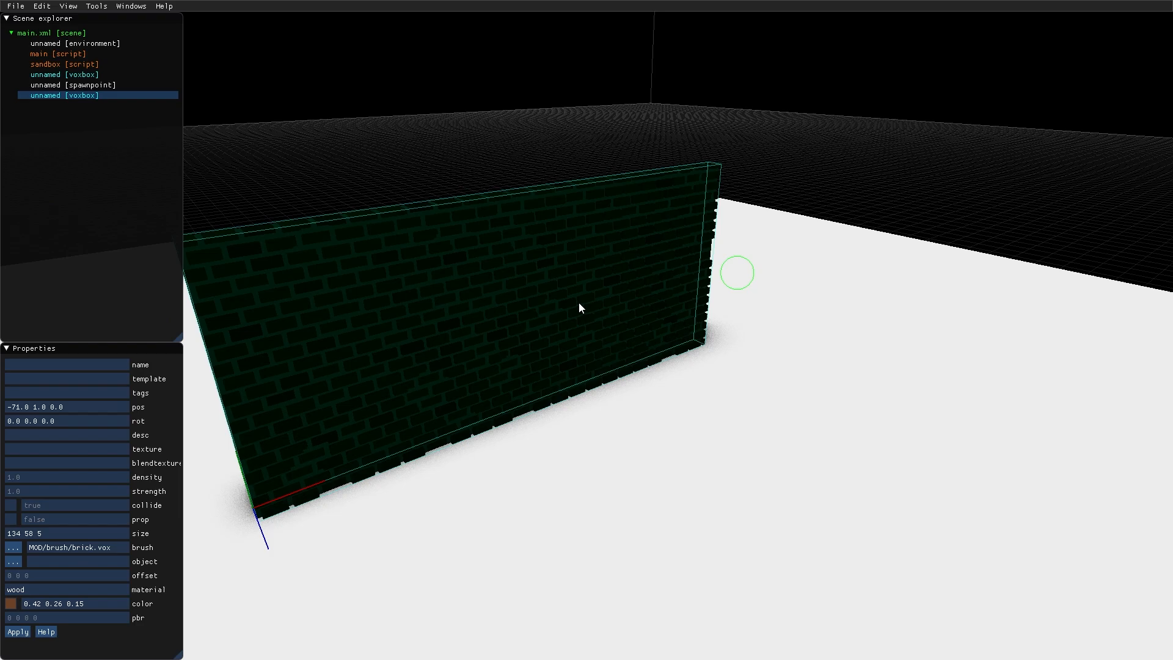
mouse_move(39, 595)
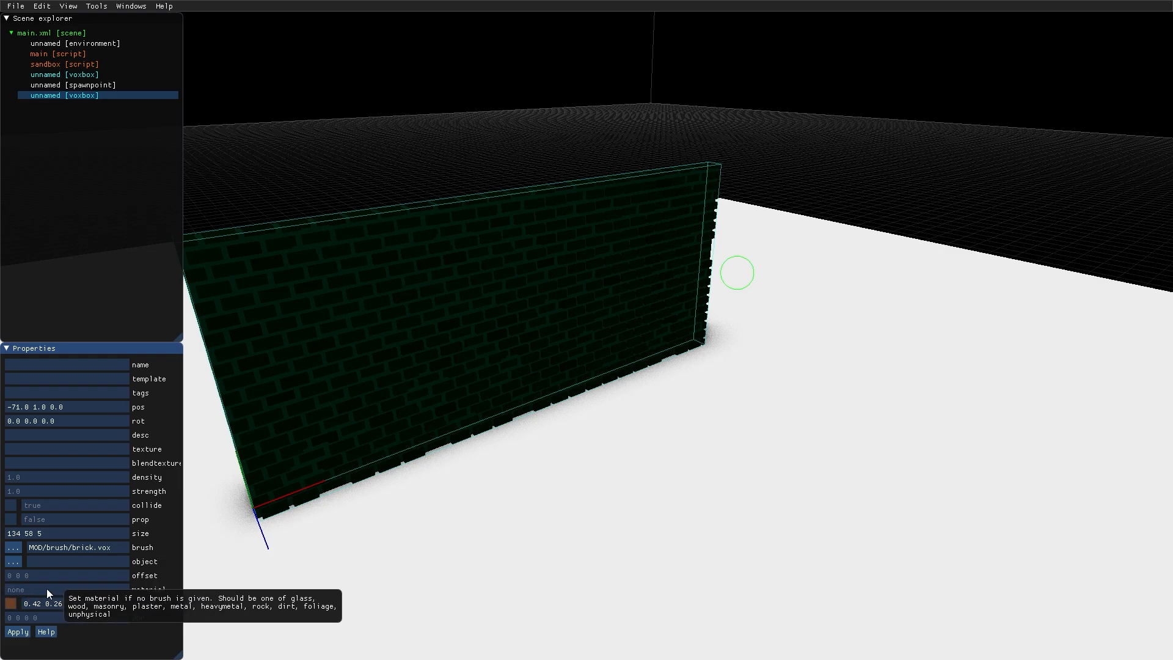
mouse_move(12, 604)
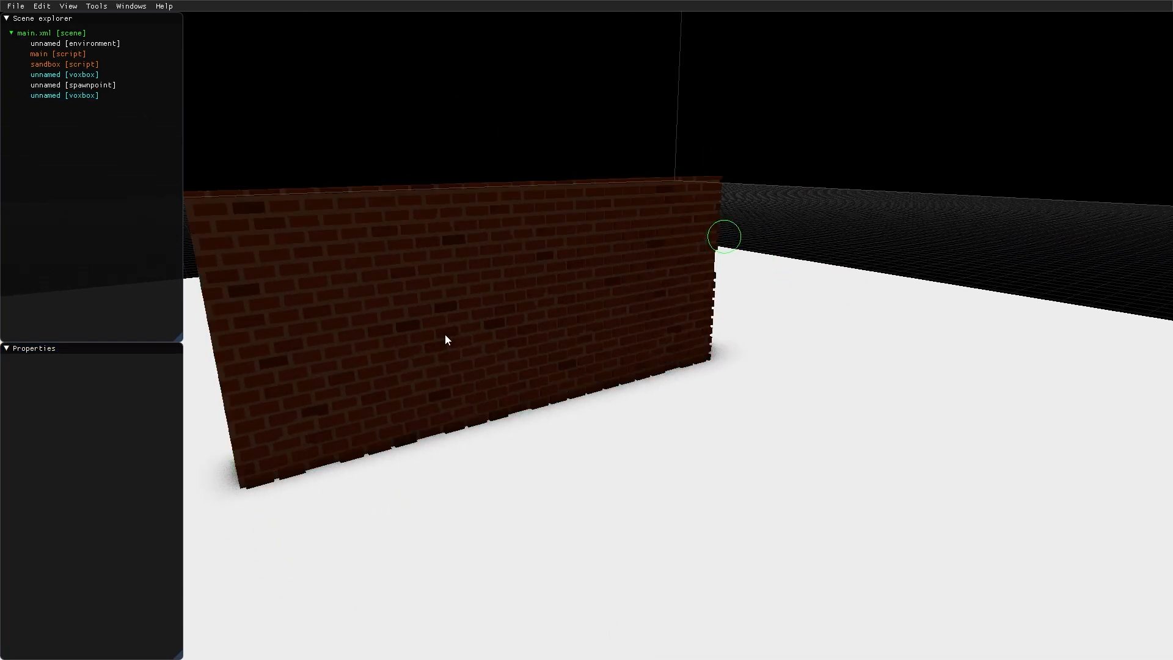
- Add two wood_planks_beams voxbox floors and a plank-brushed voxagon extending the lower one
click(64, 95)
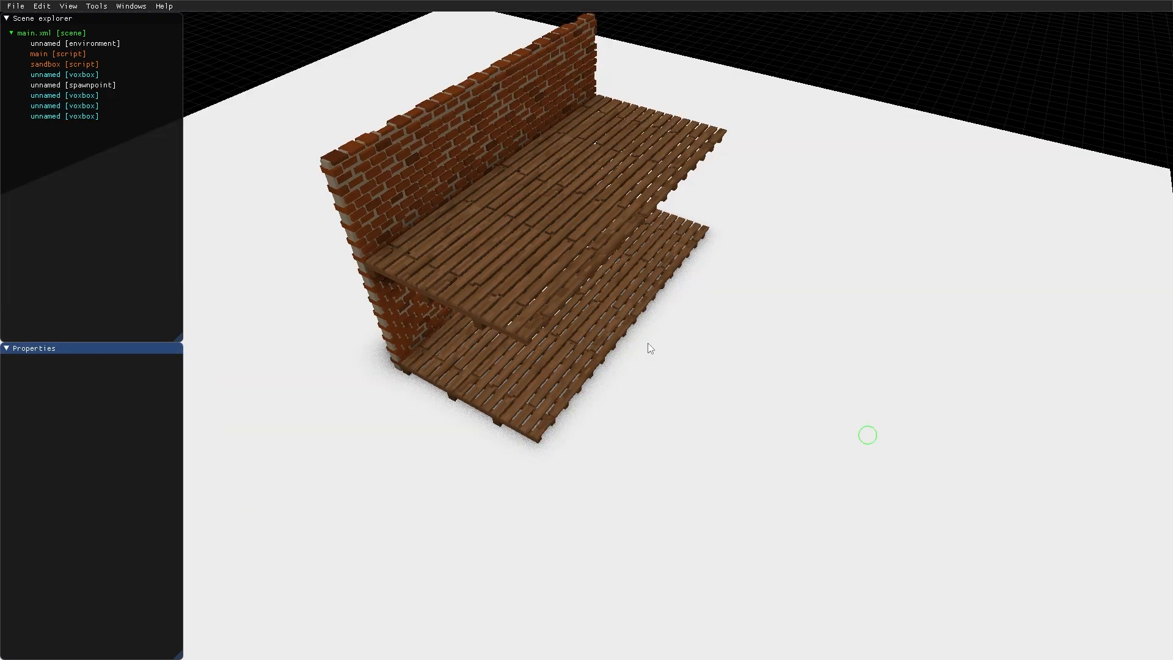
right_click(51, 32)
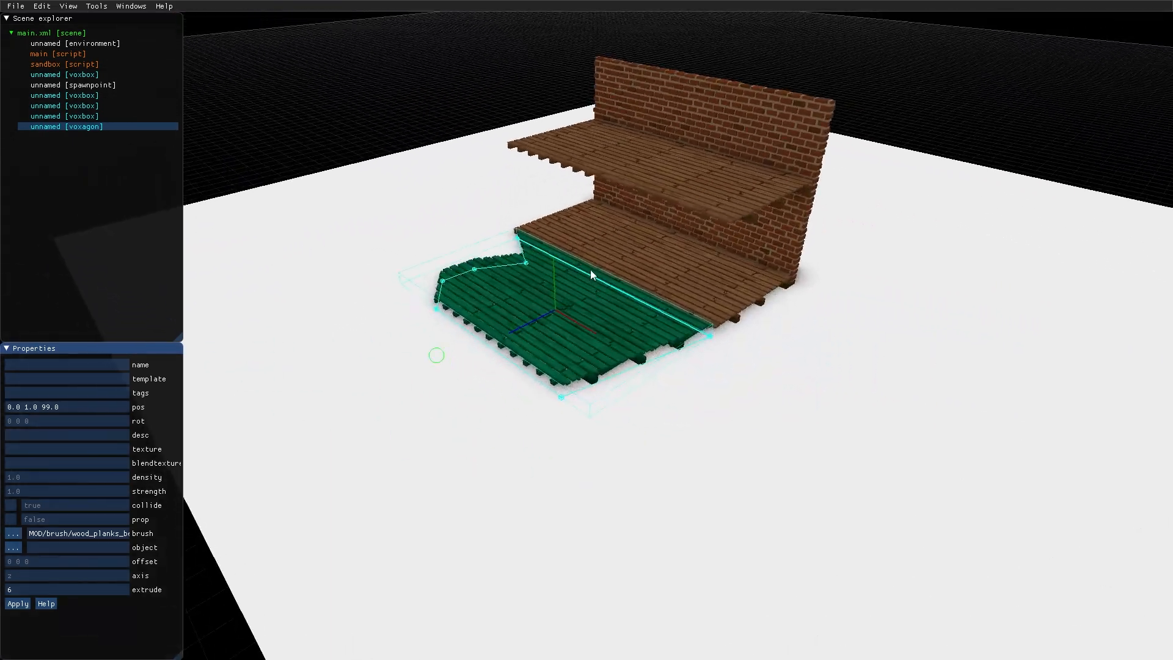
- Add a vox node loading barrel-plastic.vox, place it on the plank floor and play-test it
right_click(53, 40)
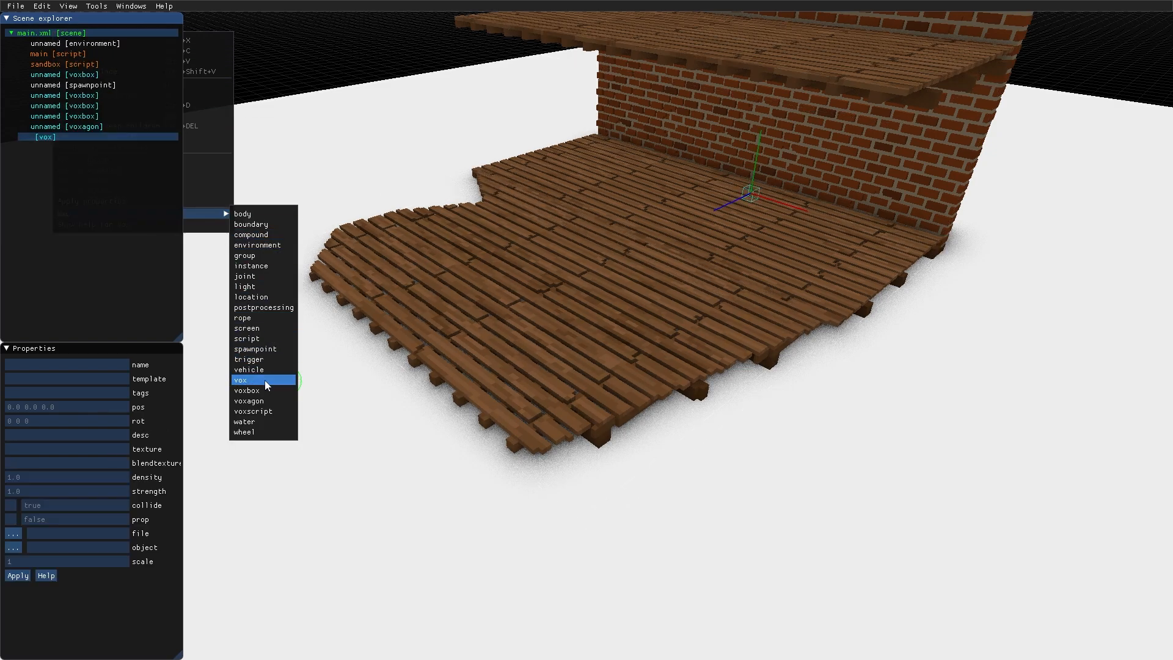
click(241, 380)
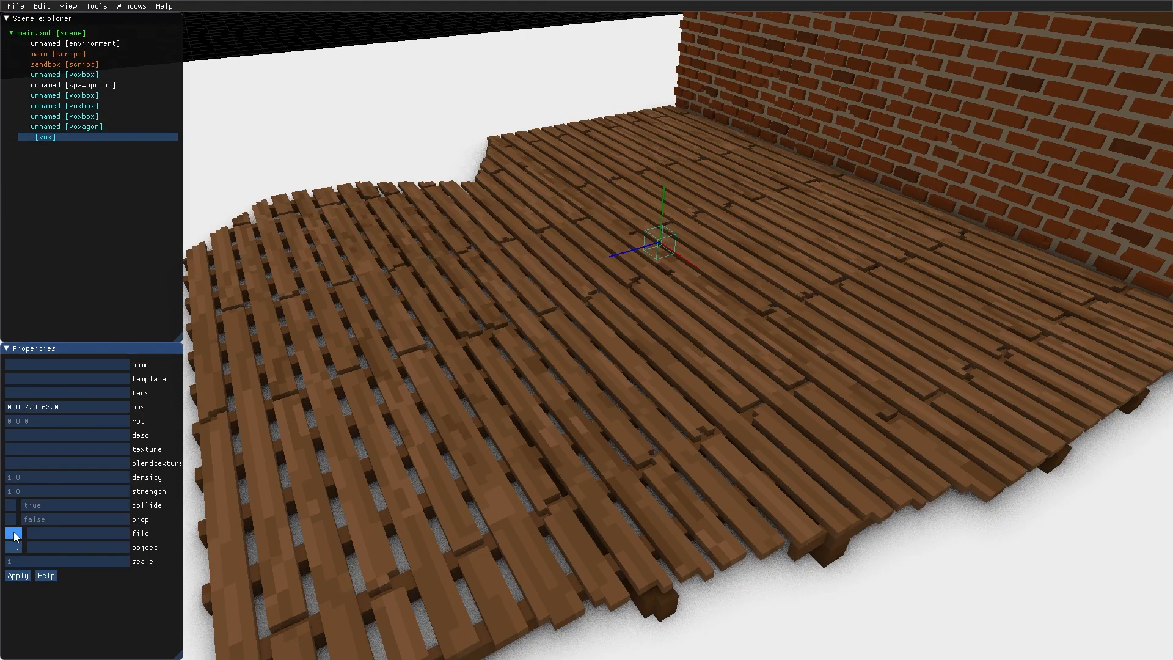
click(14, 548)
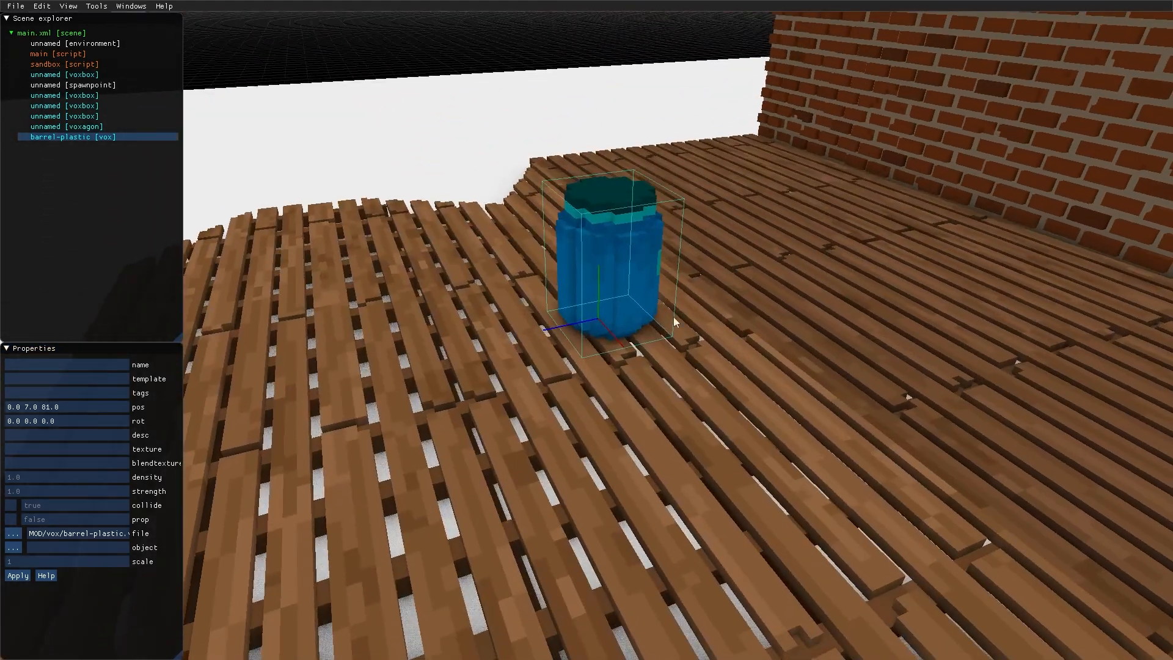
click(9, 519)
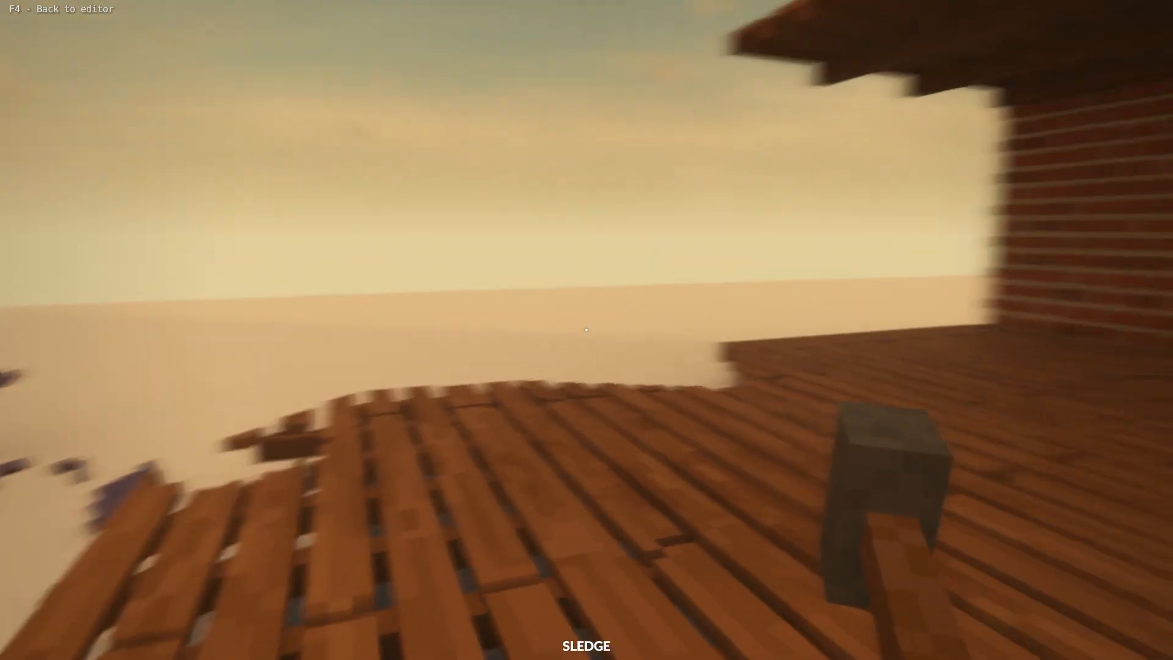
key(f4)
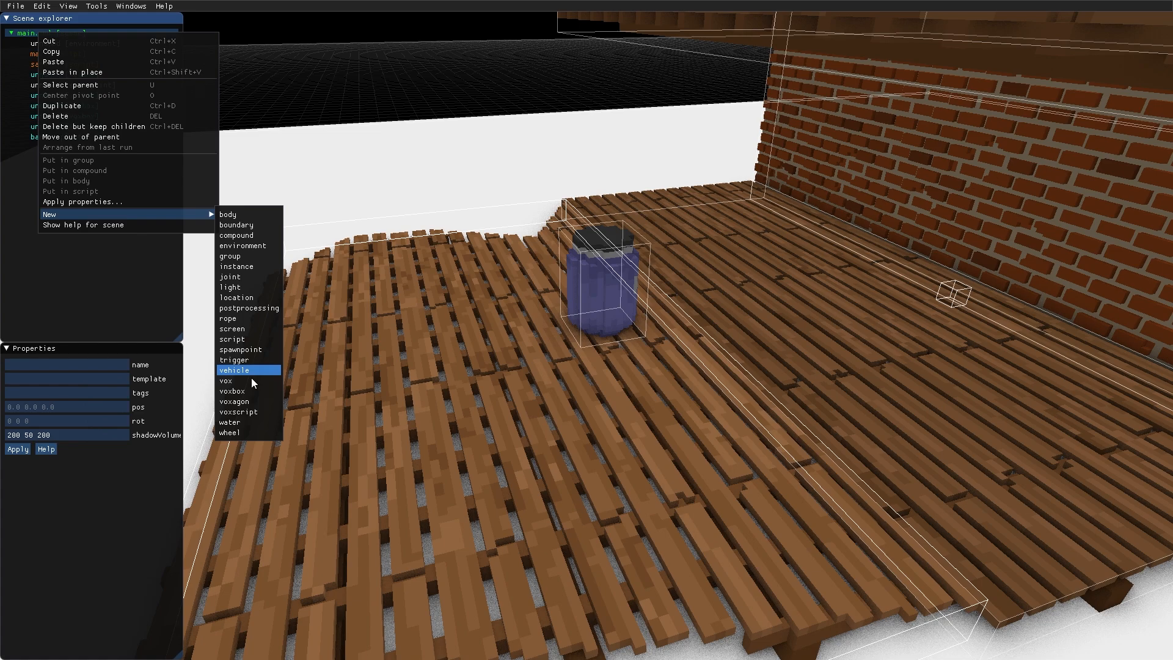
- Add a vox node with toolbox.vox and place it on top of the plastic barrel
click(225, 381)
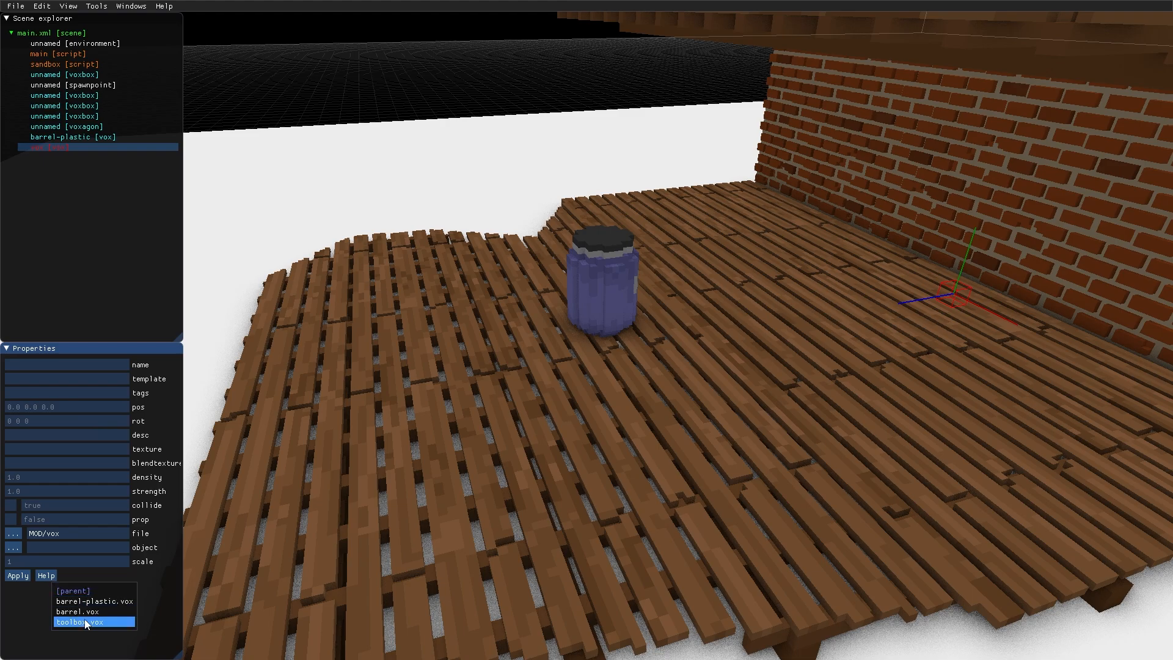
click(81, 622)
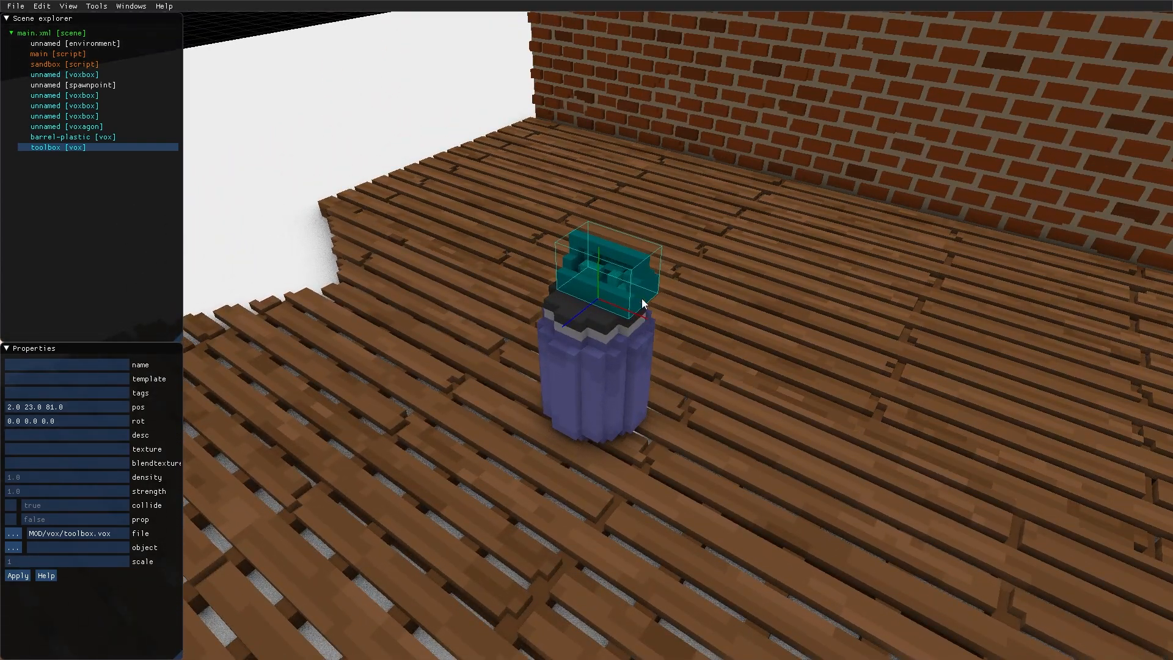
key(r)
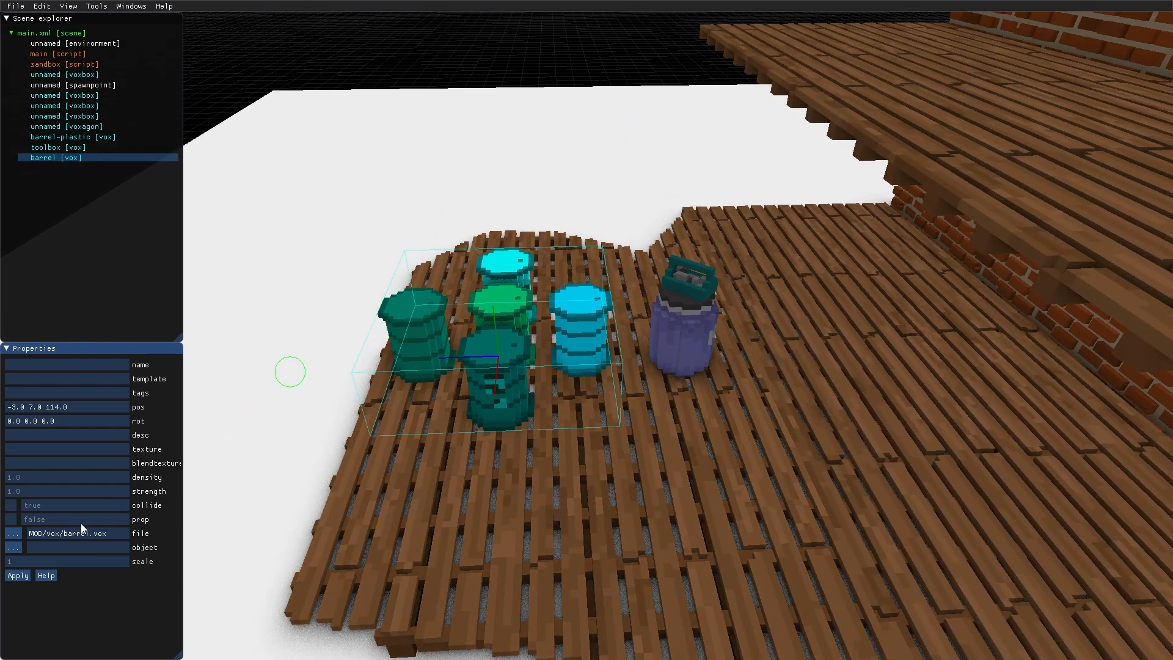
- Add barrel.vox and pick the single blue barrel variant to stand beside the toolbox
click(12, 547)
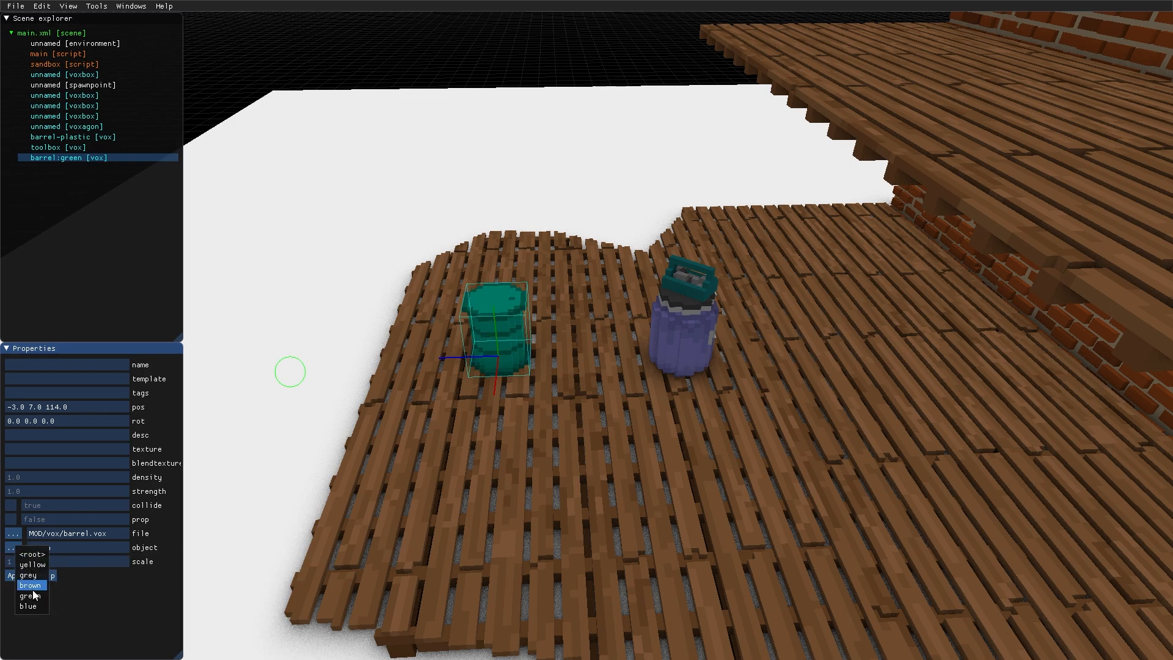
click(28, 606)
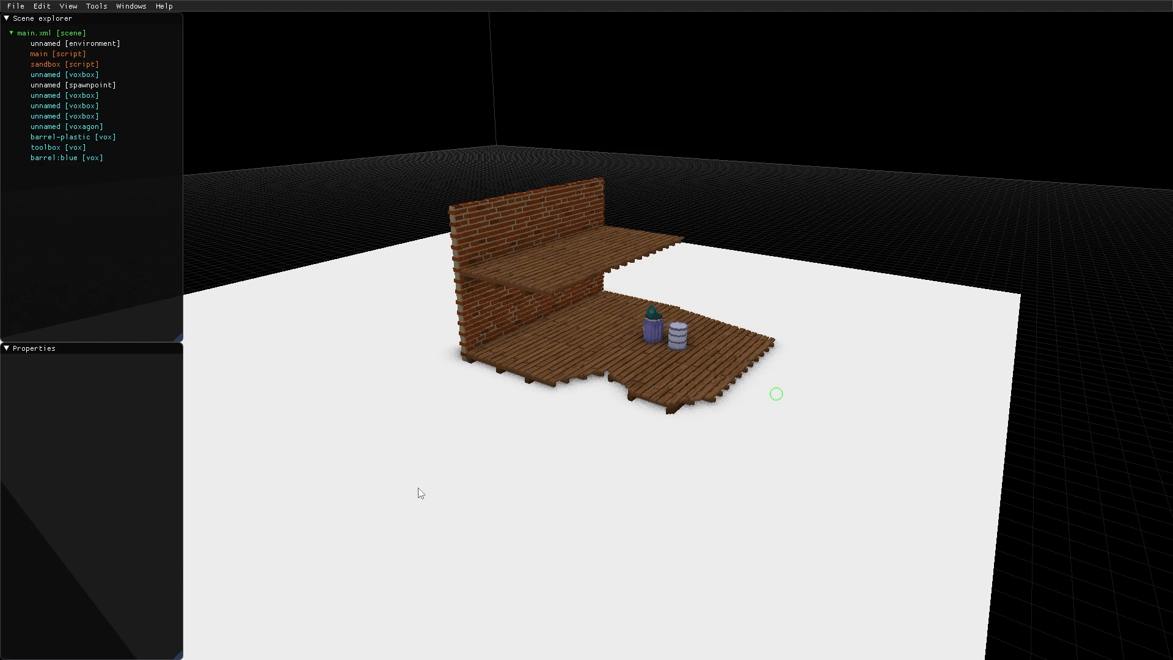
mouse_move(201, 222)
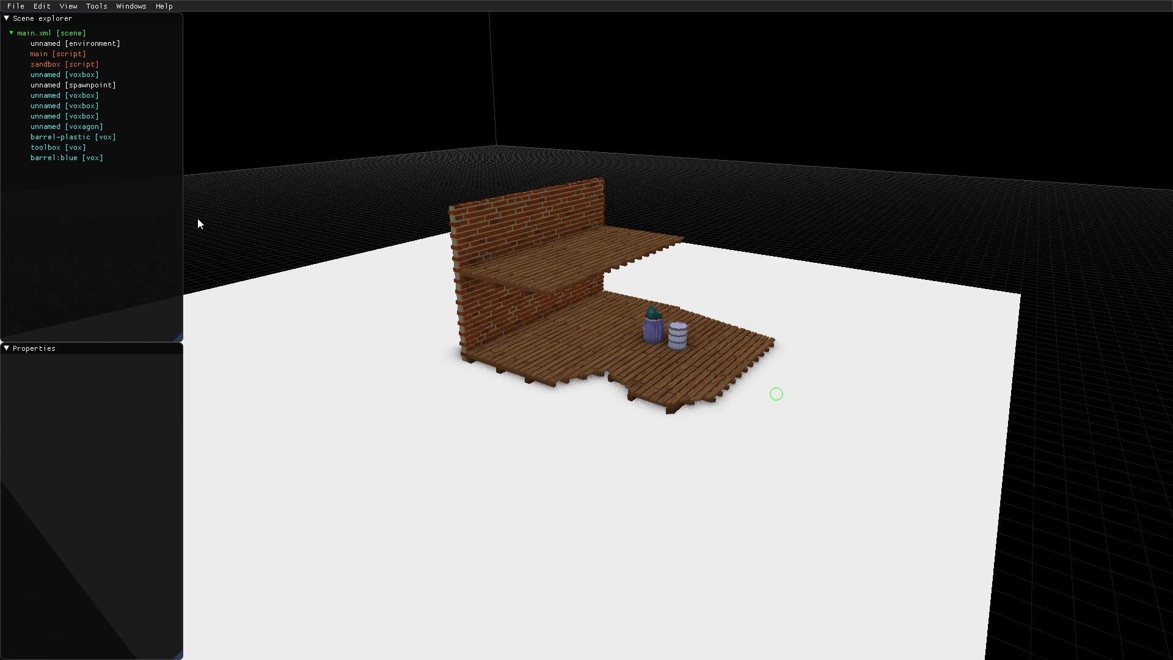
- Add a 14 17 13 voxbox overlapping the brick wall with its brush set to hole
right_click(50, 32)
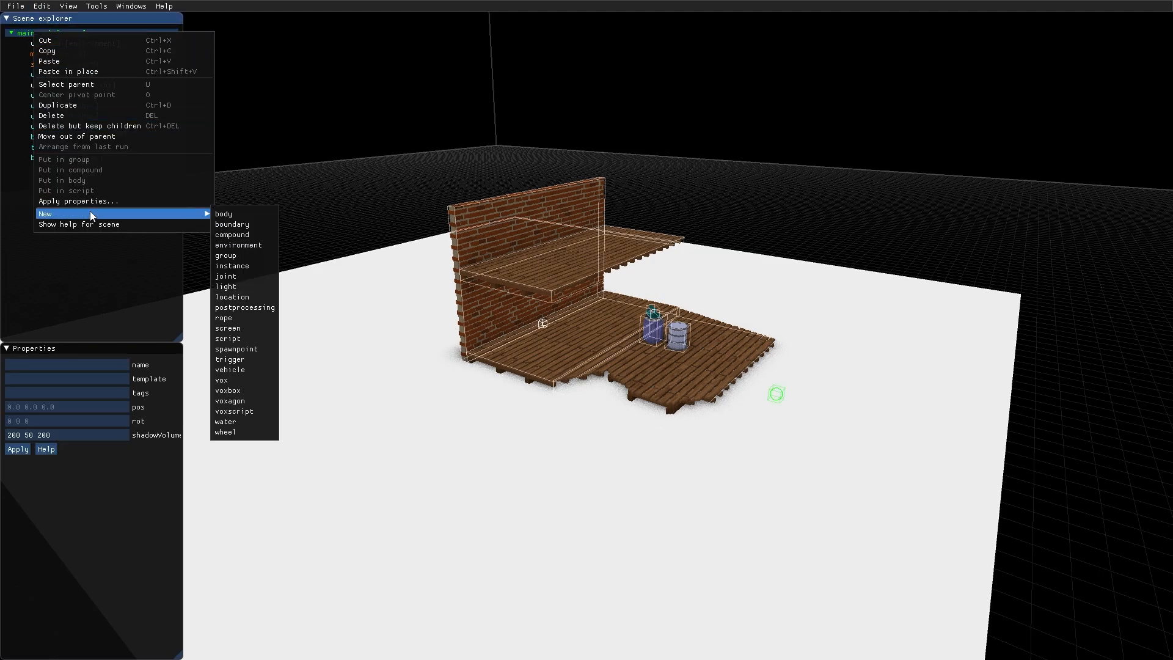
mouse_move(243, 390)
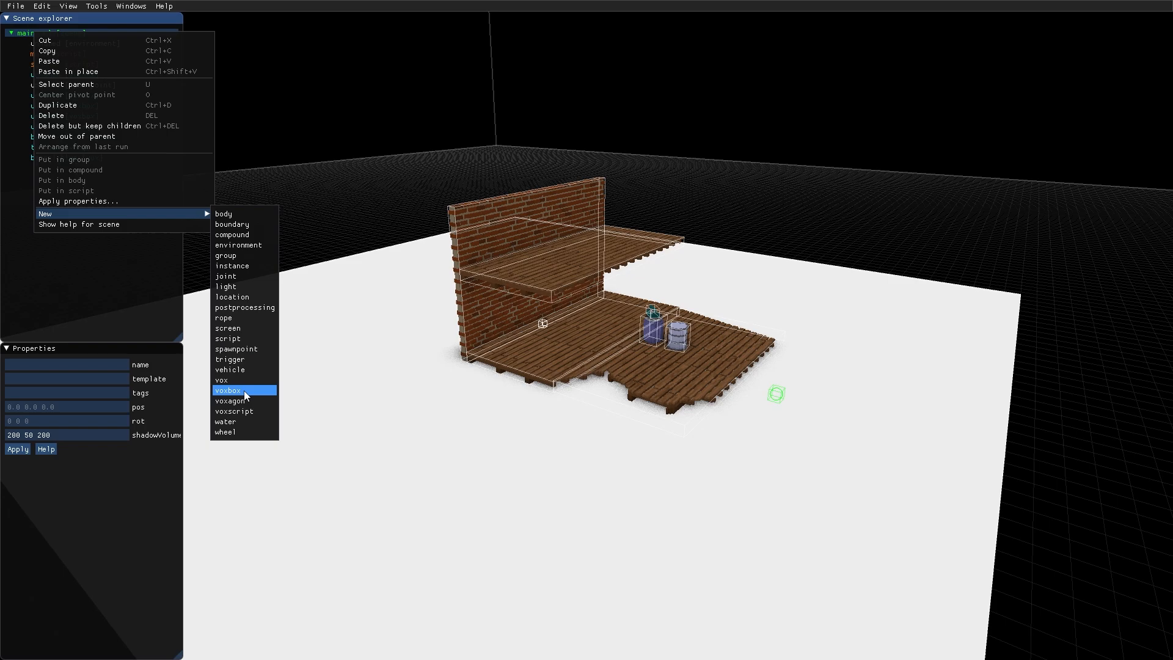
click(228, 390)
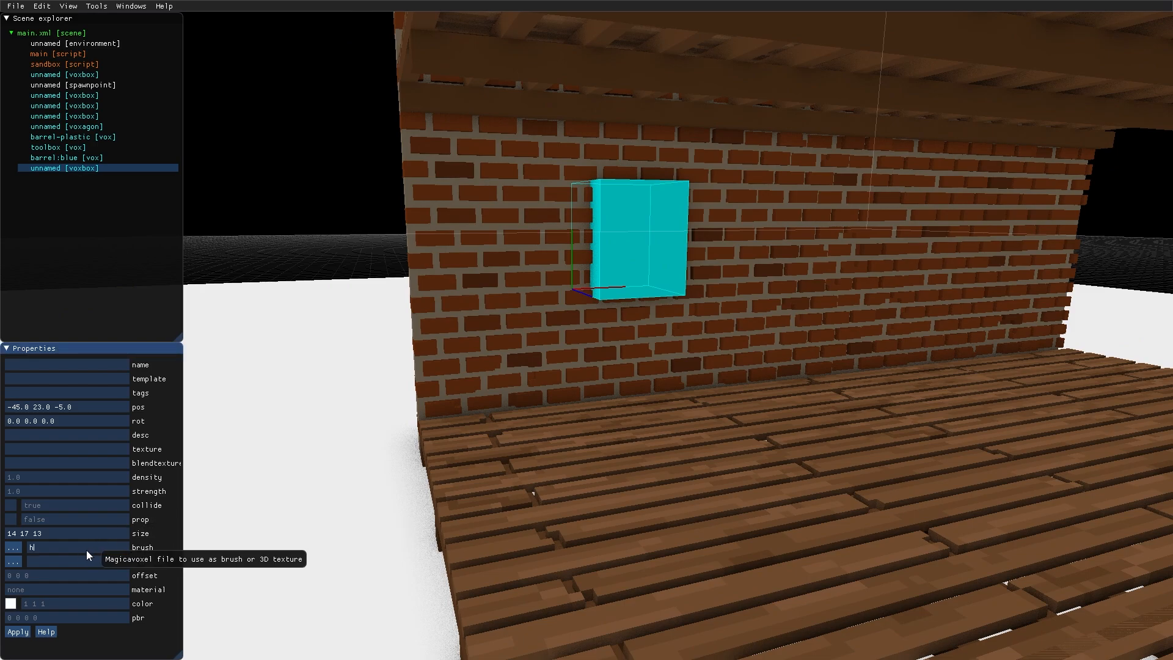
text(hole)
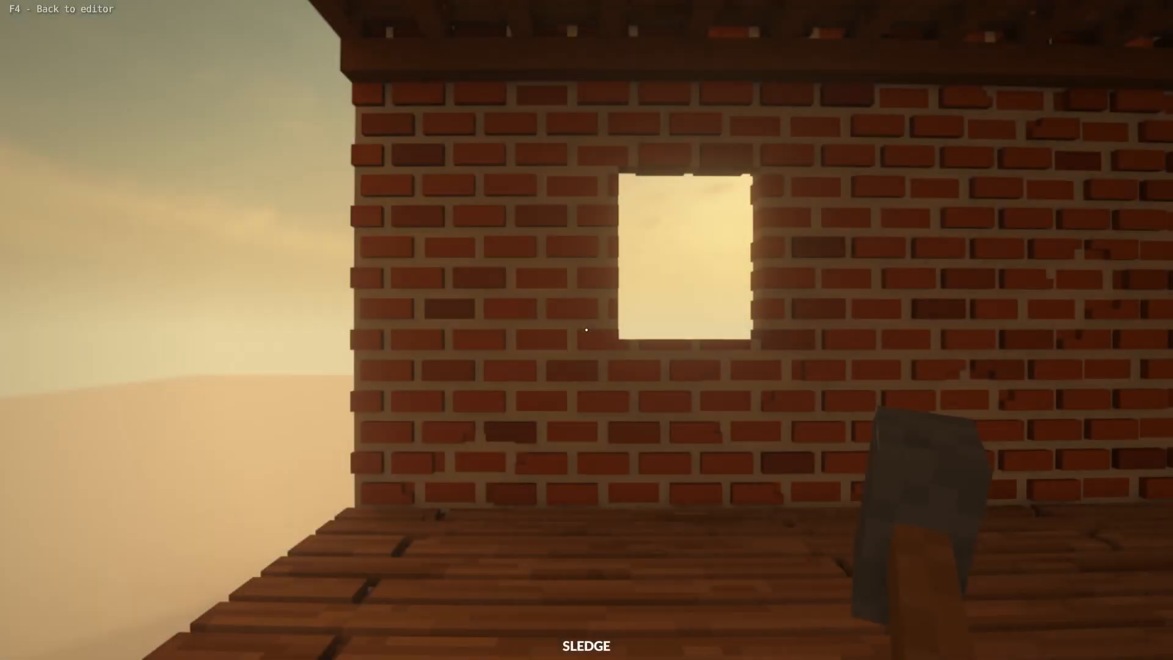
mouse_move(586, 329)
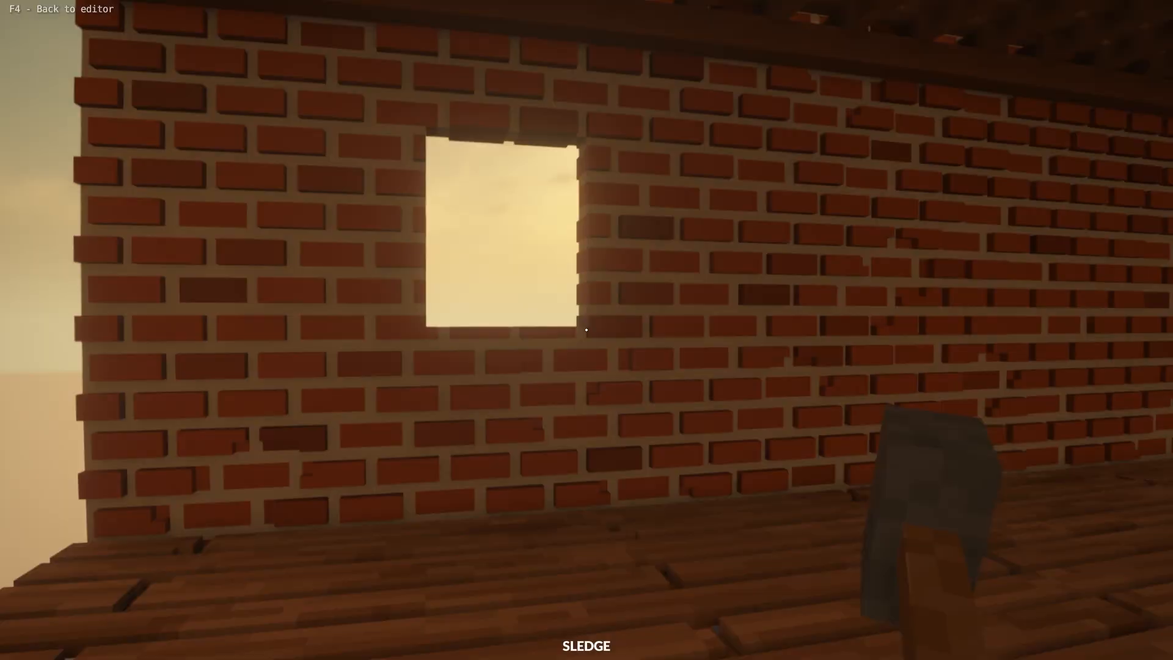
- Play-test the rectangular opening in the wall and return to the editor
key(f4)
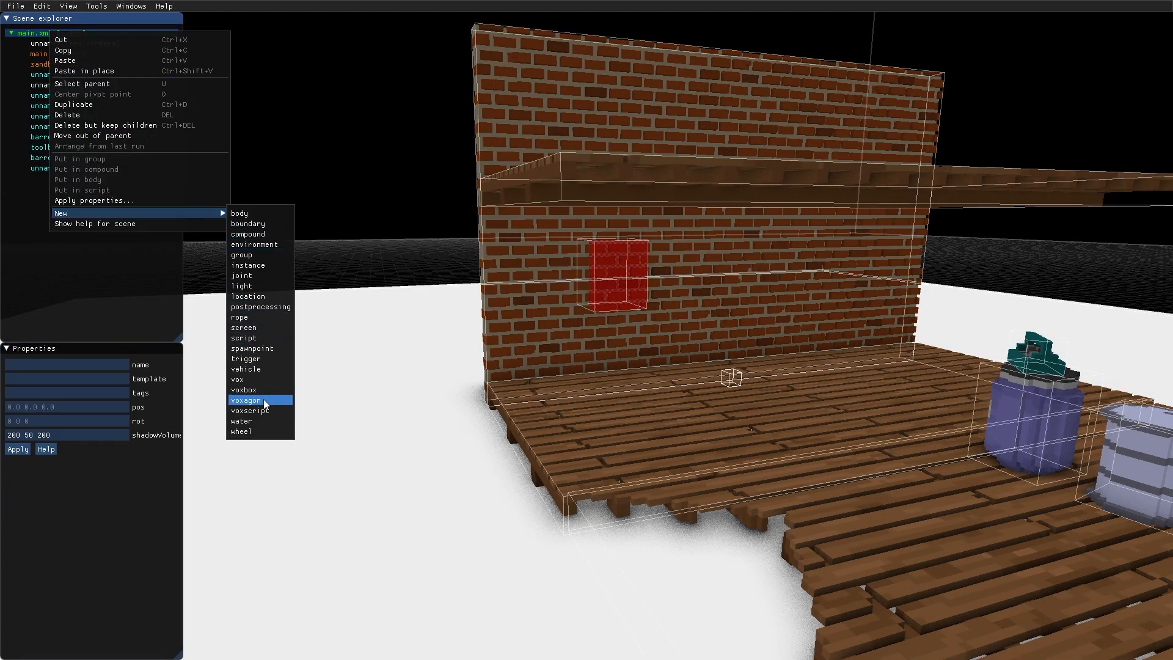
- Add a voxagon shaped as a jagged hole beside the window and play-test both openings
click(245, 399)
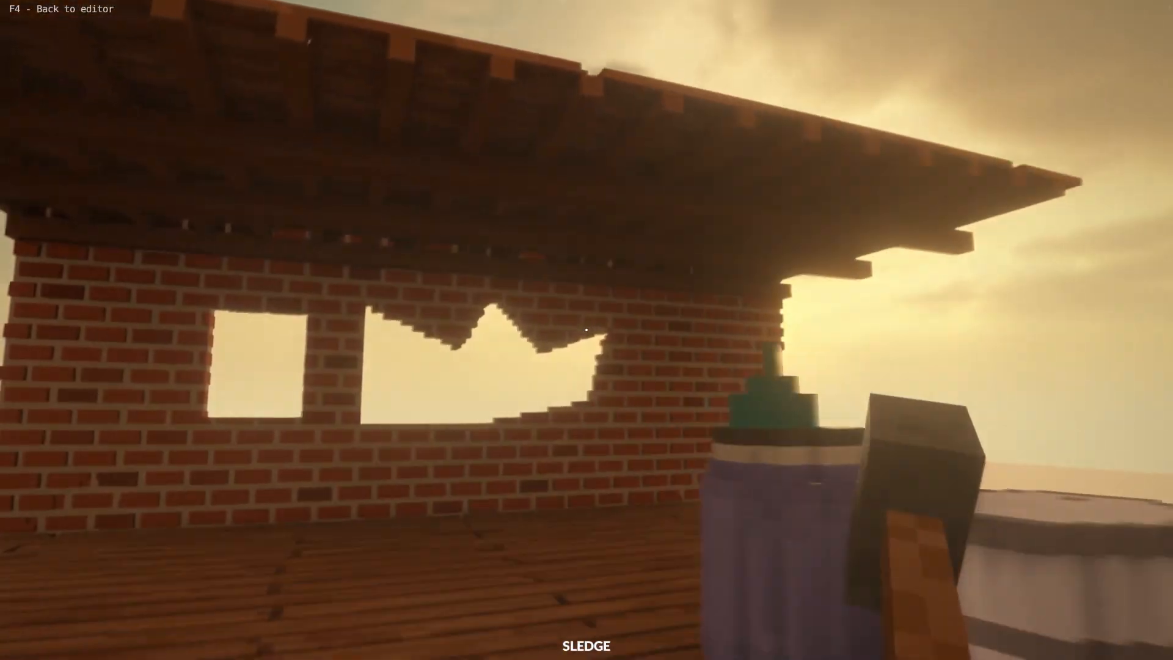
key(f4)
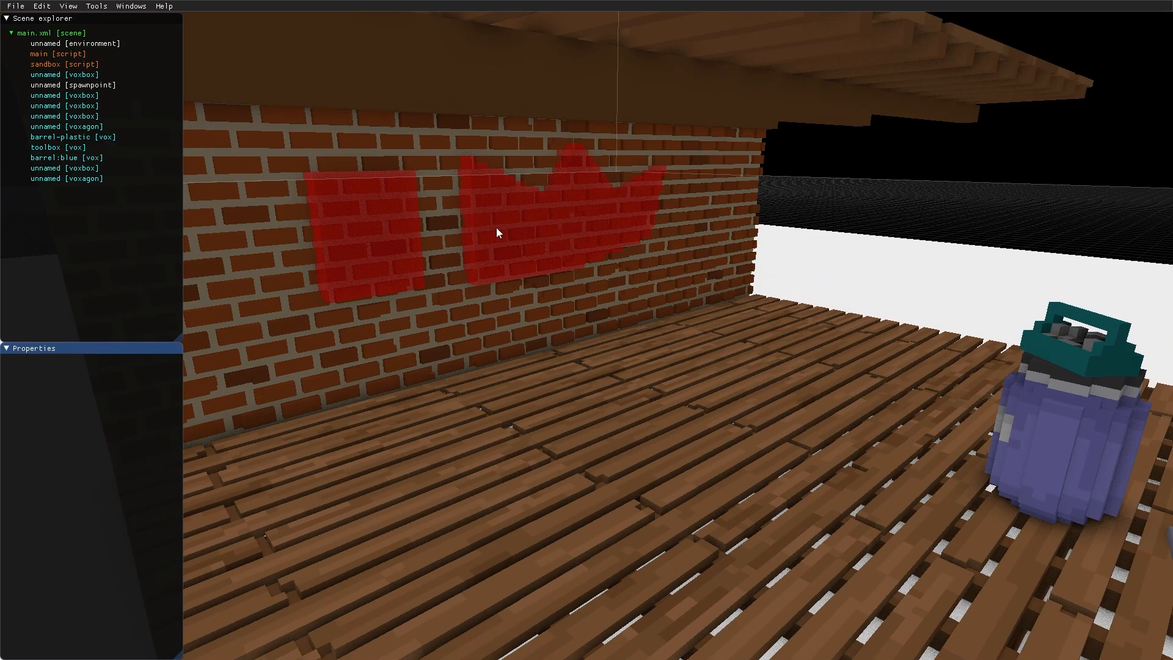
mouse_move(441, 224)
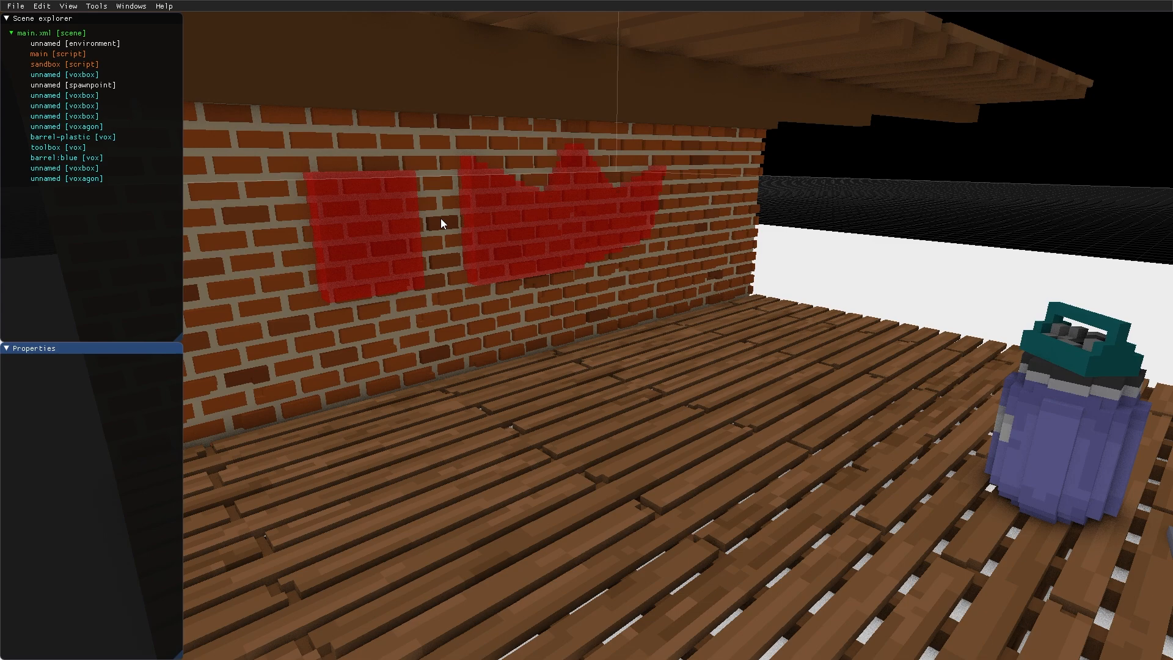
- Move the brick wall node down twice so it sits just above the hole shapes, then play-test the openings
click(63, 178)
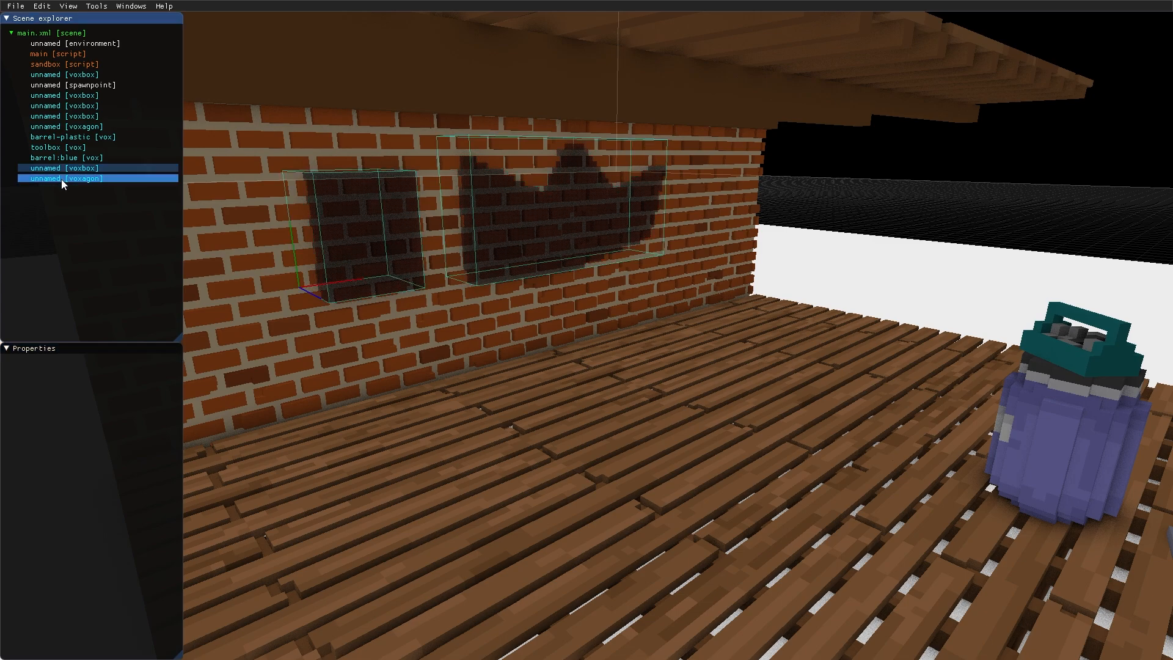
click(62, 95)
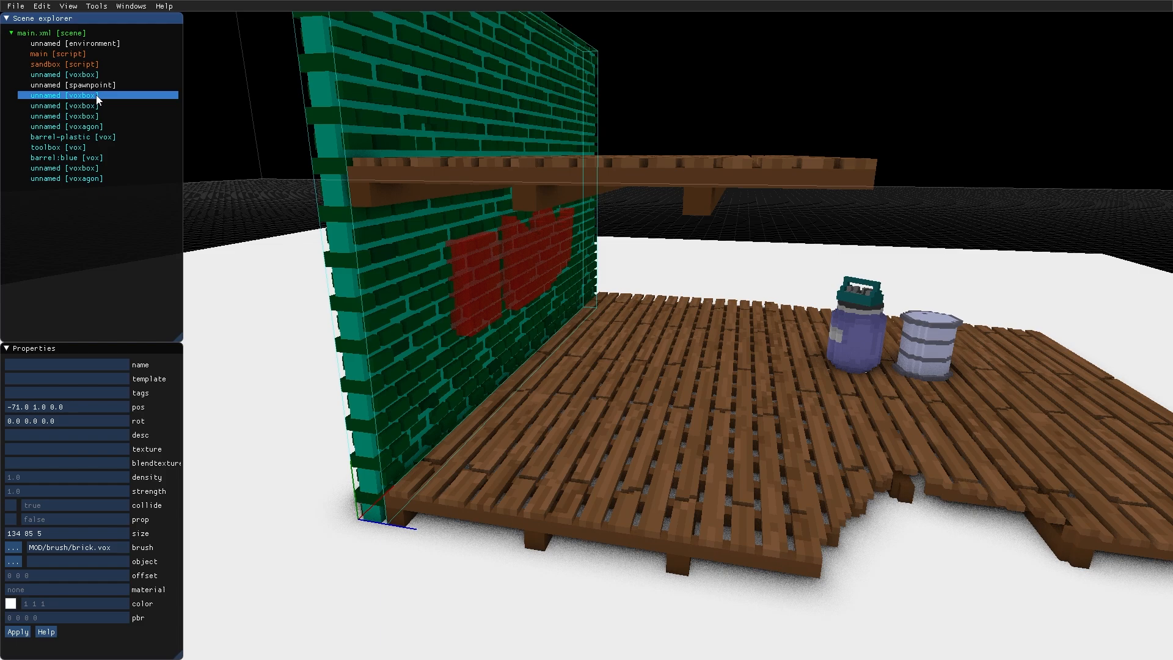
key(ctrl+Down)
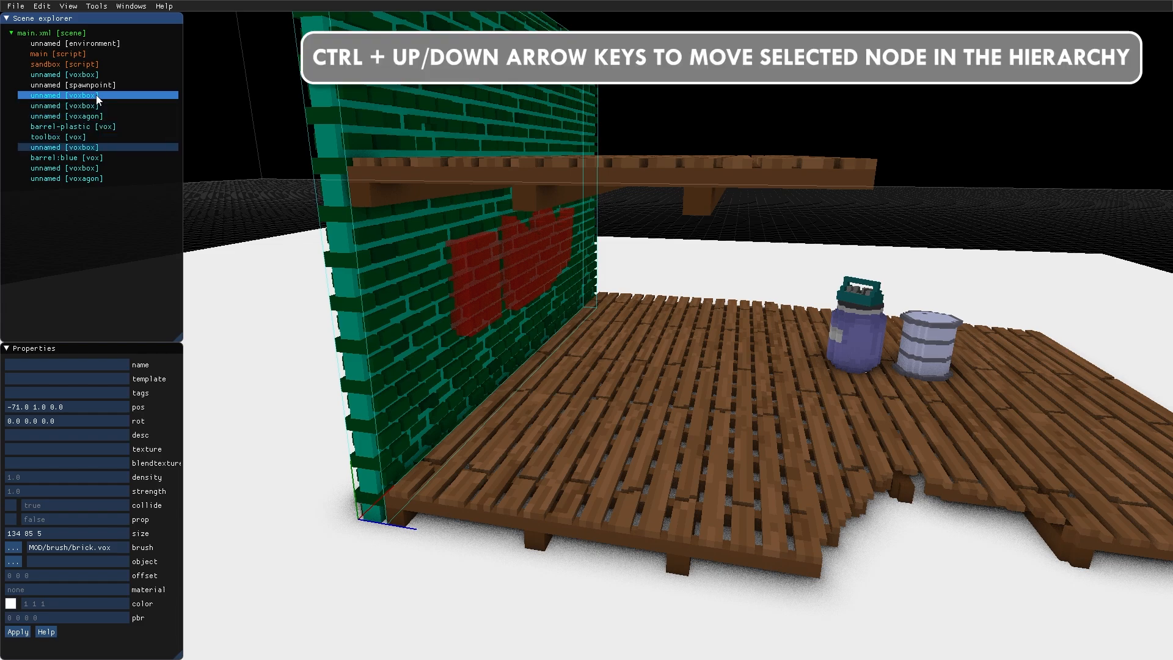
key(ctrl+Down)
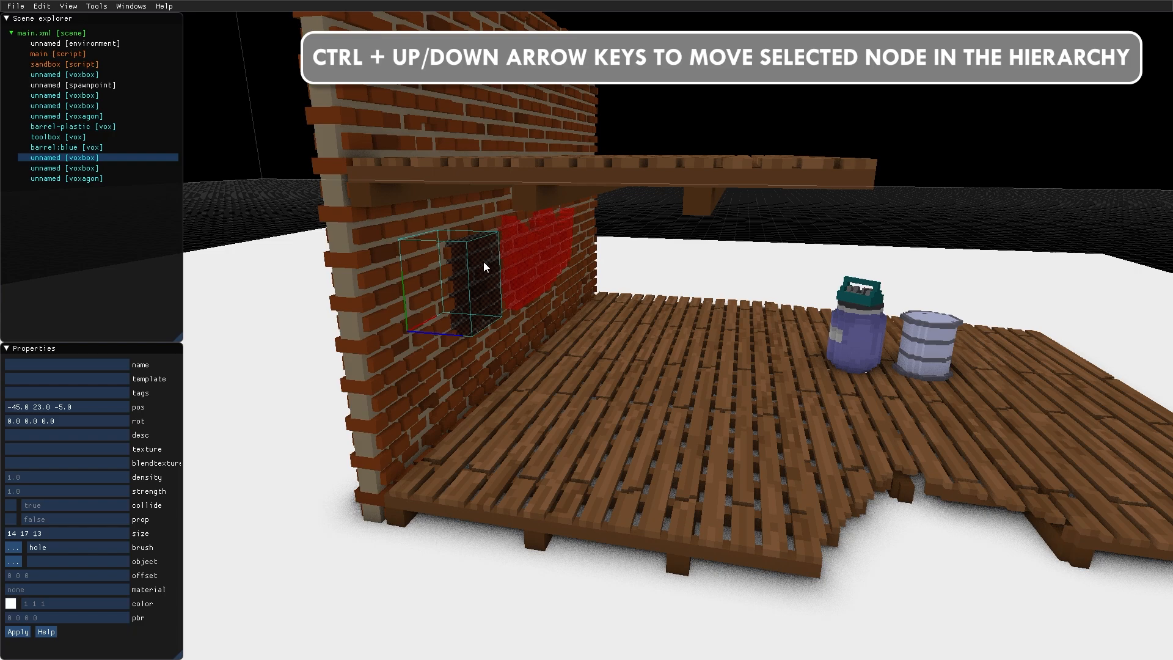
click(61, 179)
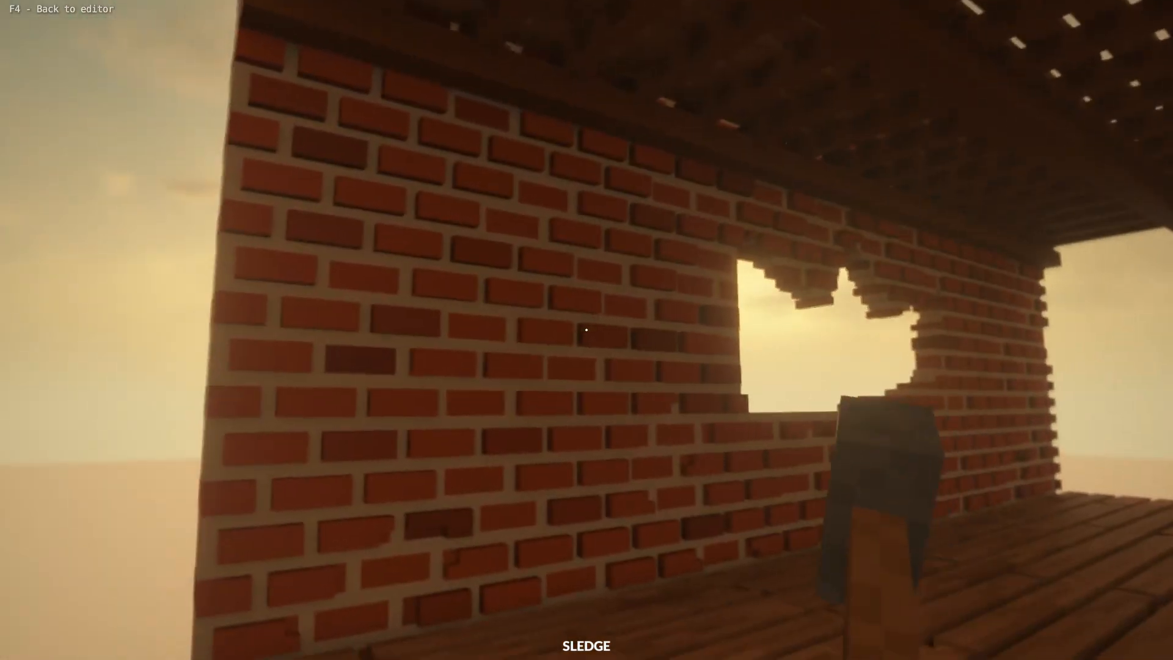
key(F4)
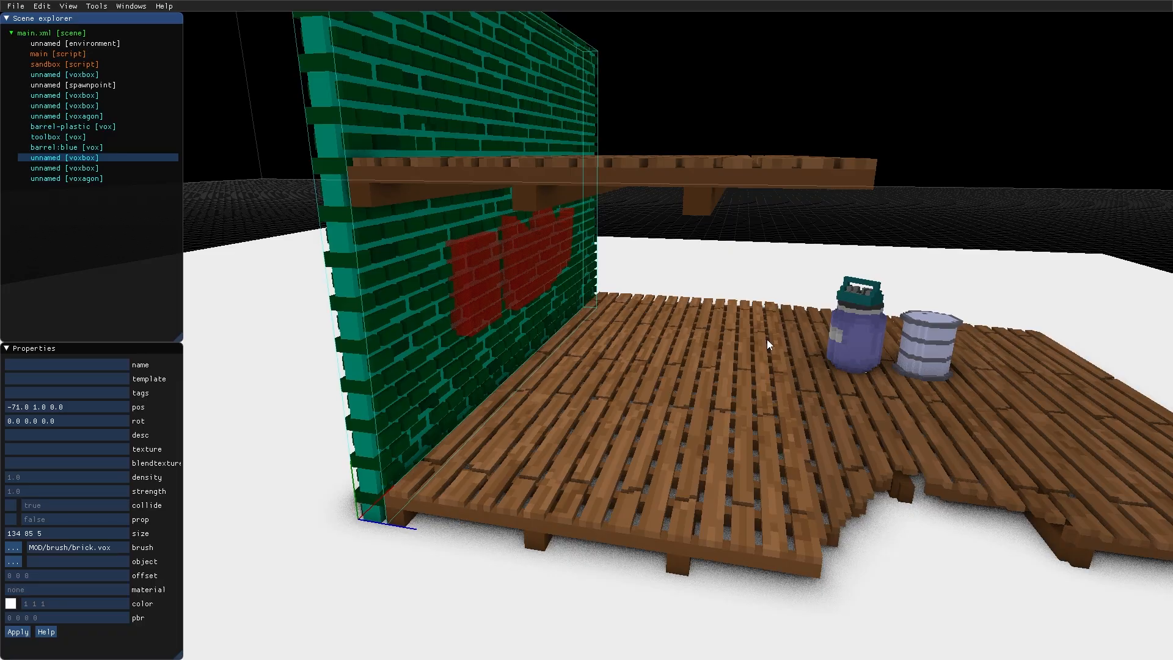